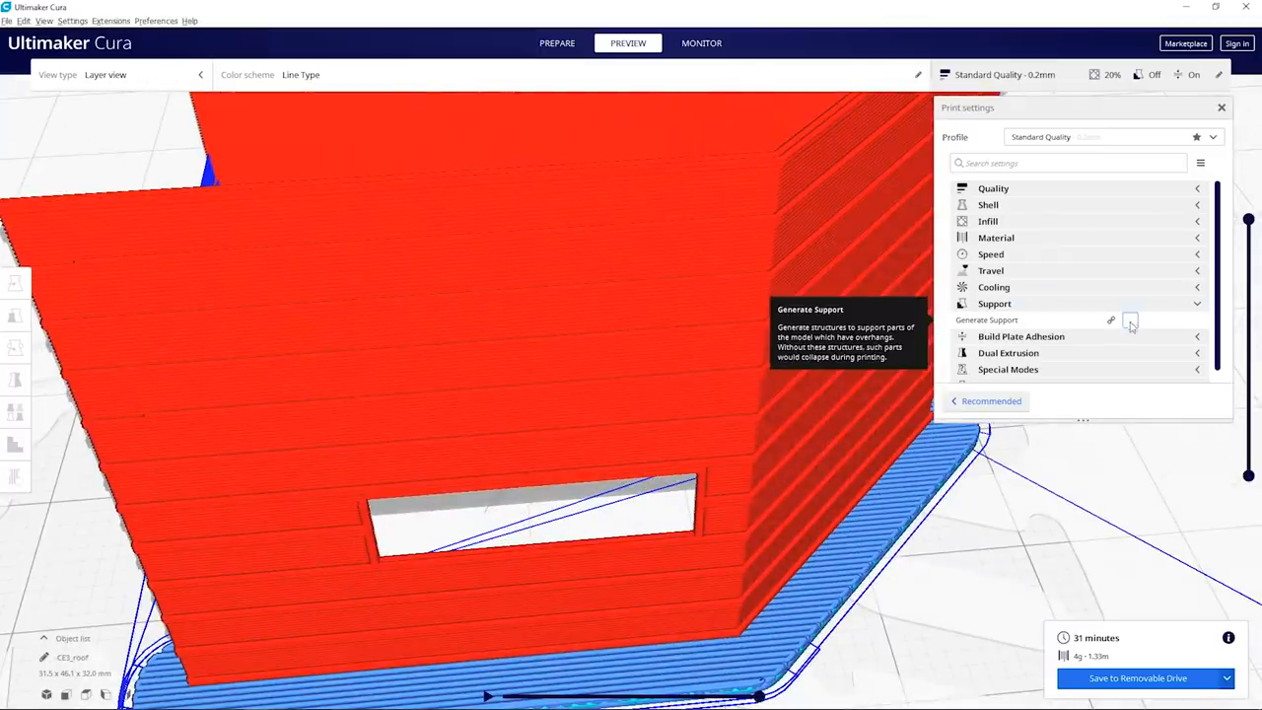
- Enable Generate Support so the window opening gets support structures
click(1130, 319)
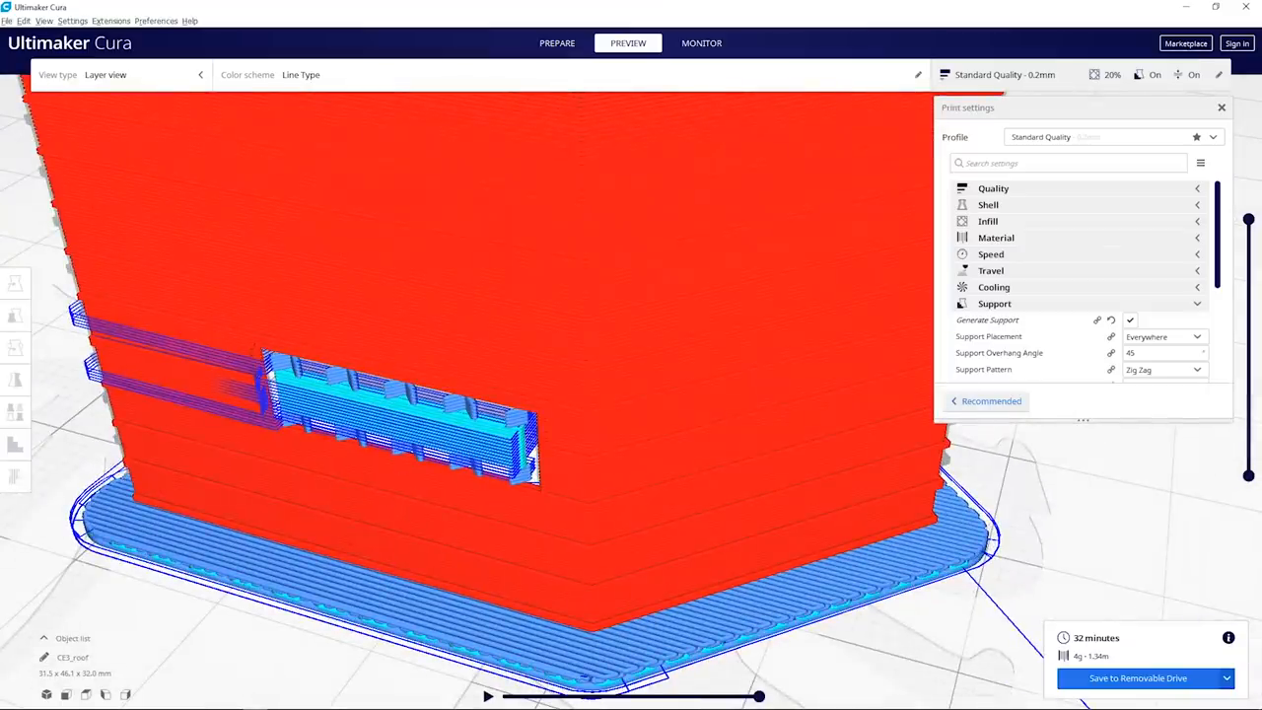
- Re-slice the wall in Prepare with supports, estimating 32 minutes and 4 g
click(556, 44)
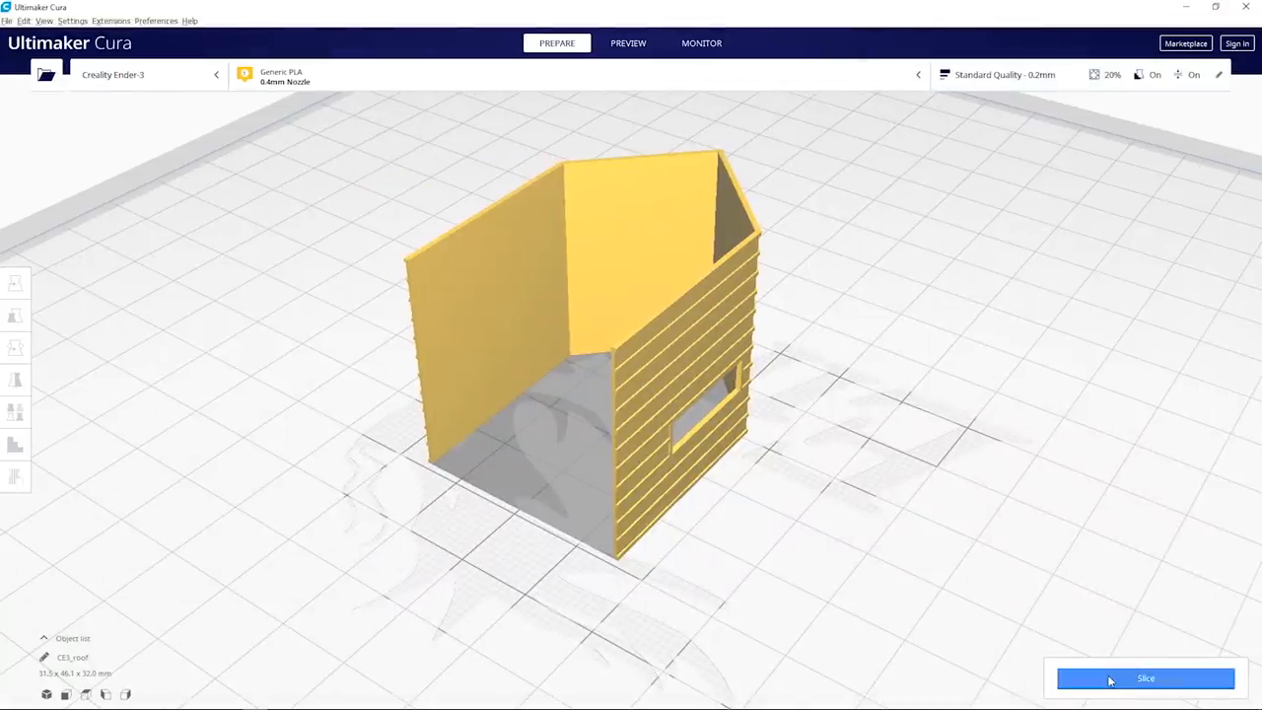
click(1146, 678)
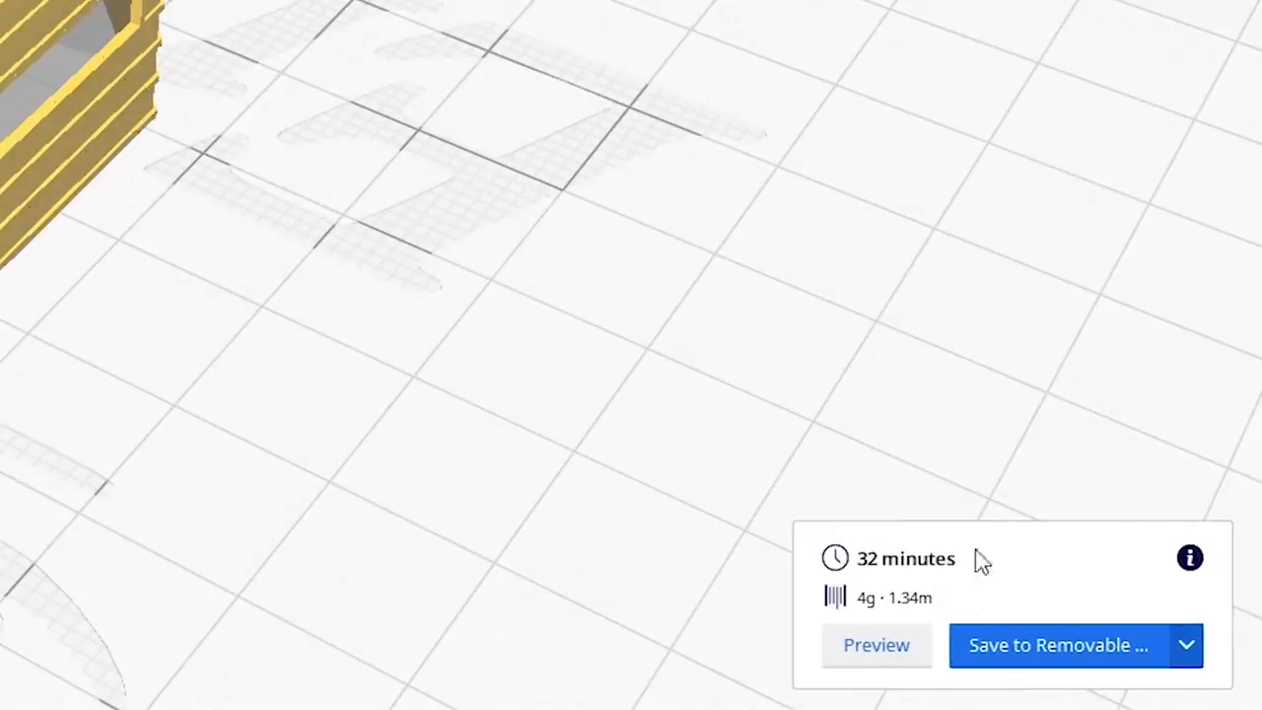
mouse_move(863, 607)
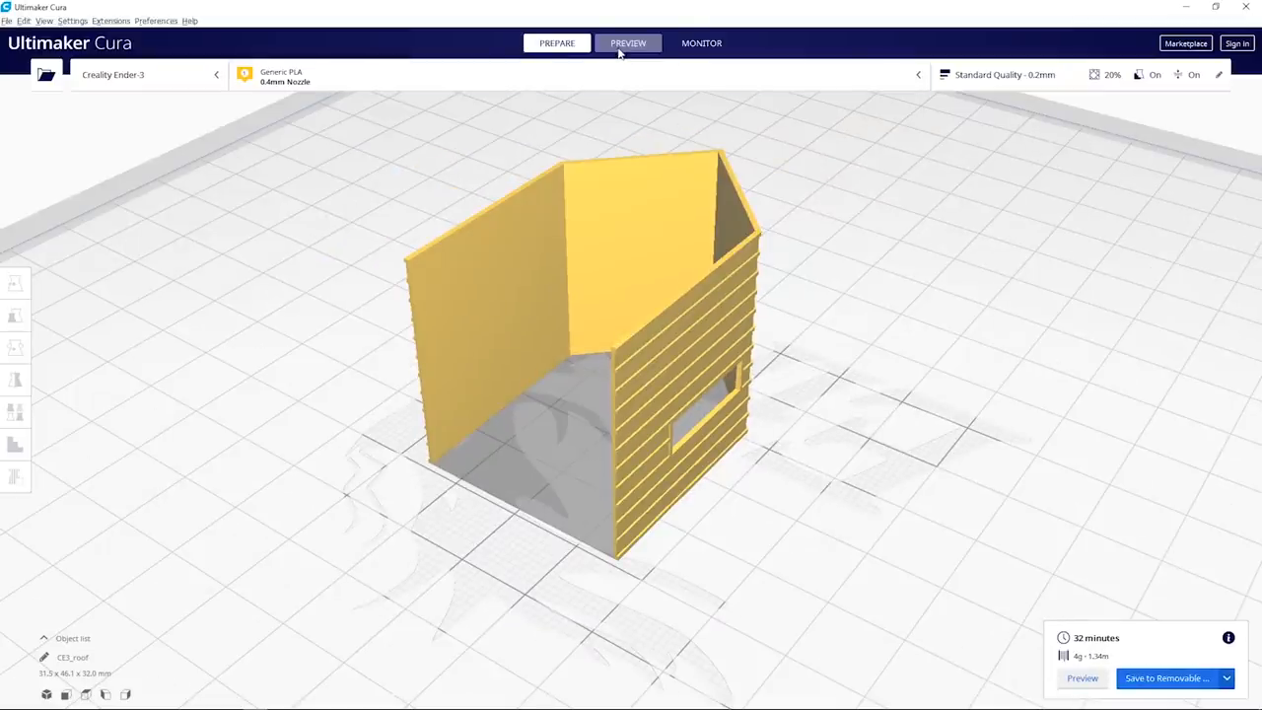
- Step the layer preview down to the skirt and first wall outline above the raft
click(627, 44)
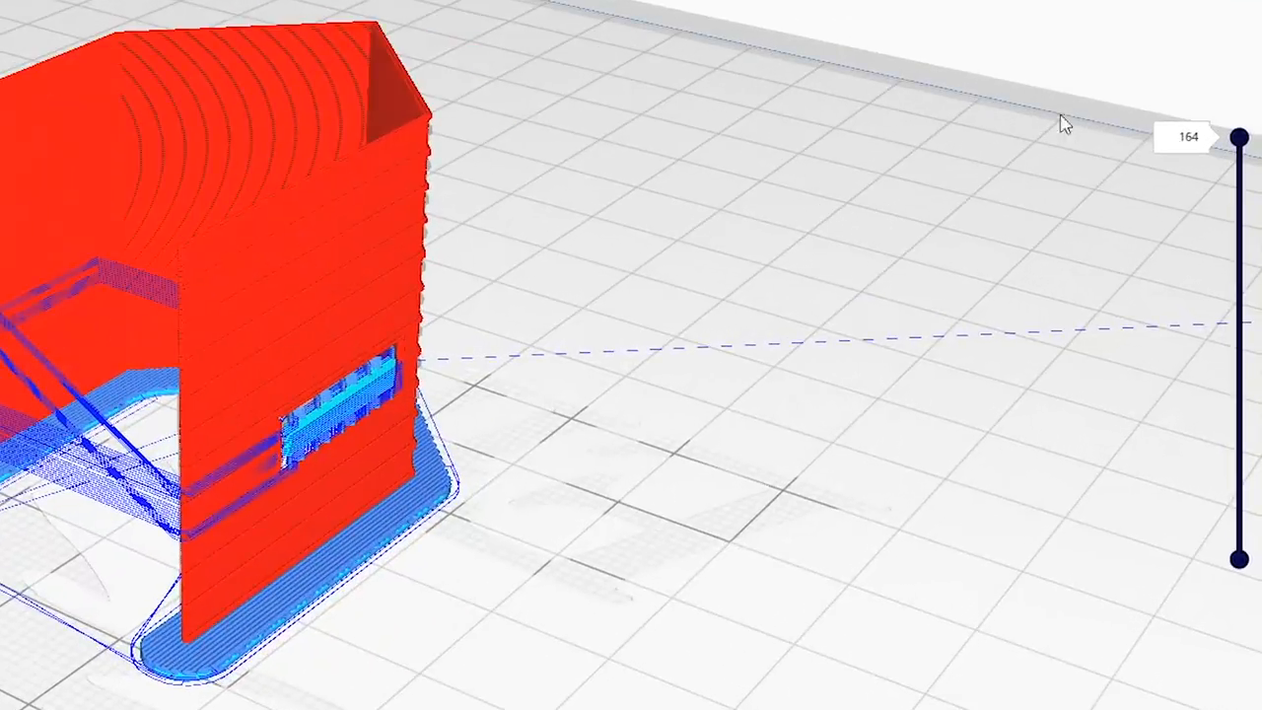
mouse_move(1143, 169)
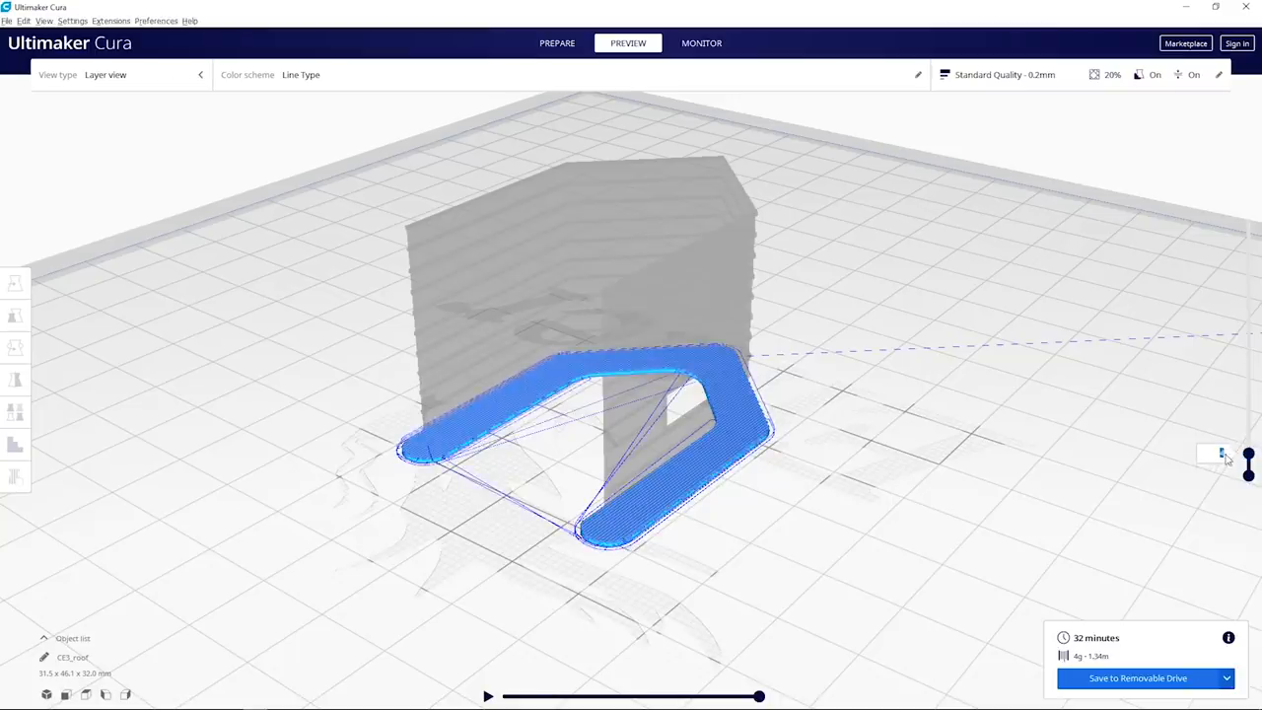
drag(1247, 463, 1247, 443)
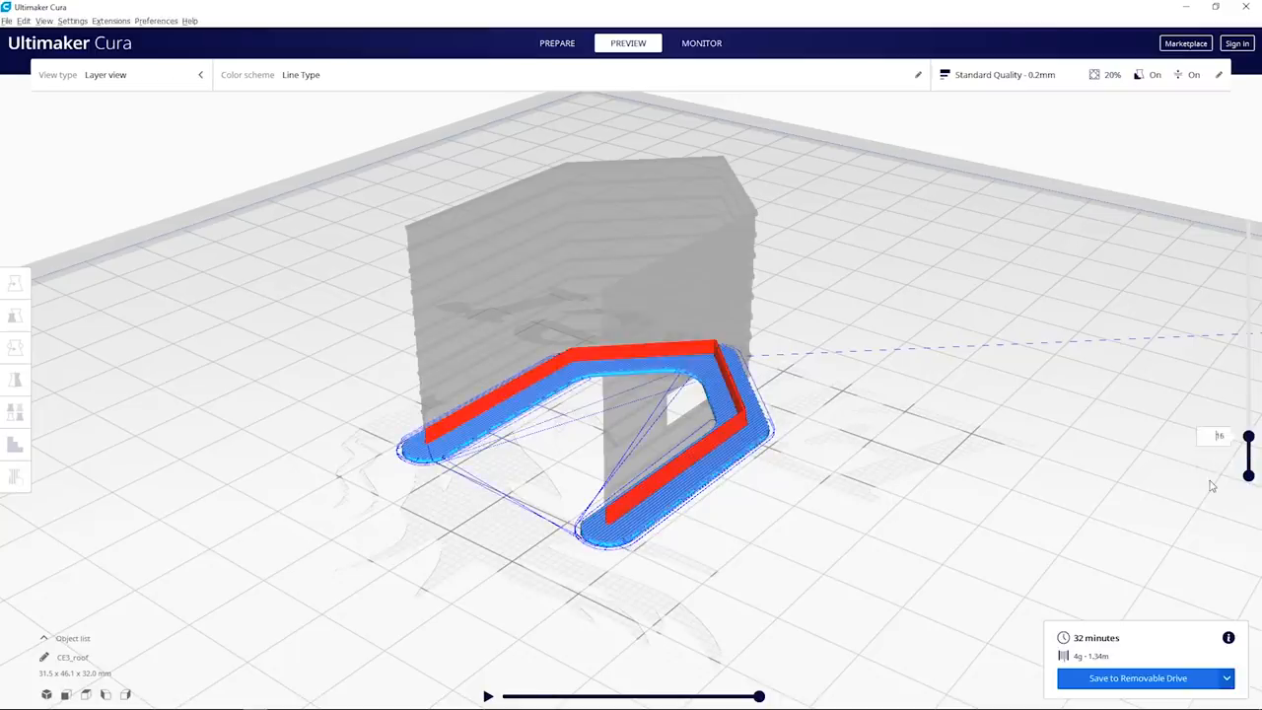